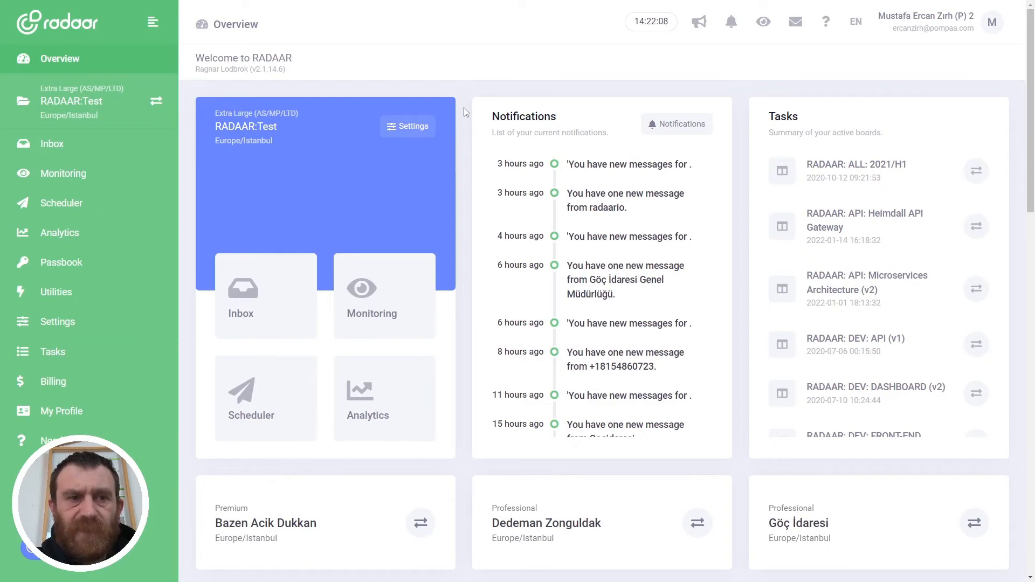
mouse_move(78, 327)
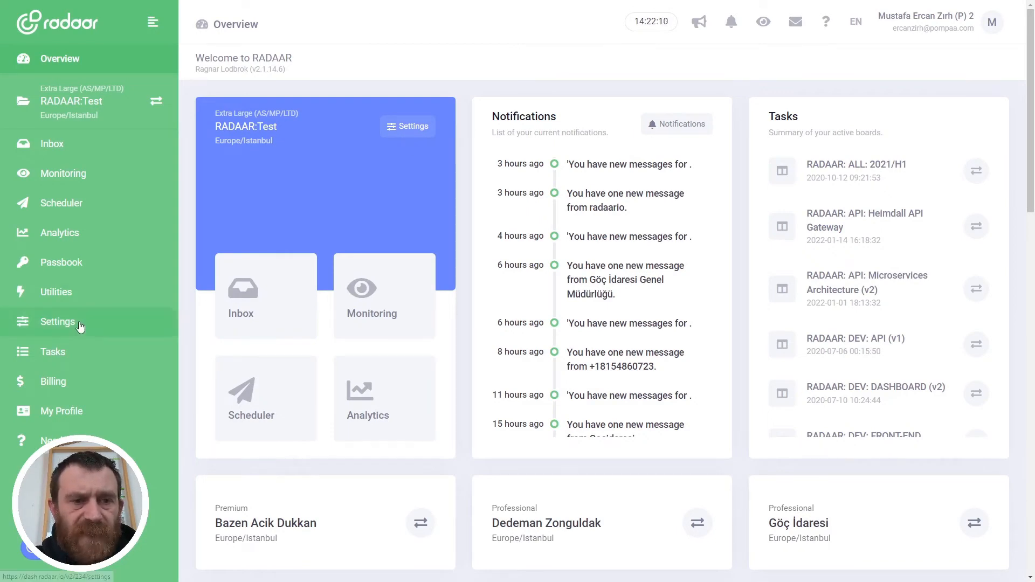
- From Settings > Channels > Connect, filter the channel catalog to 'twilio'
left_click(59, 321)
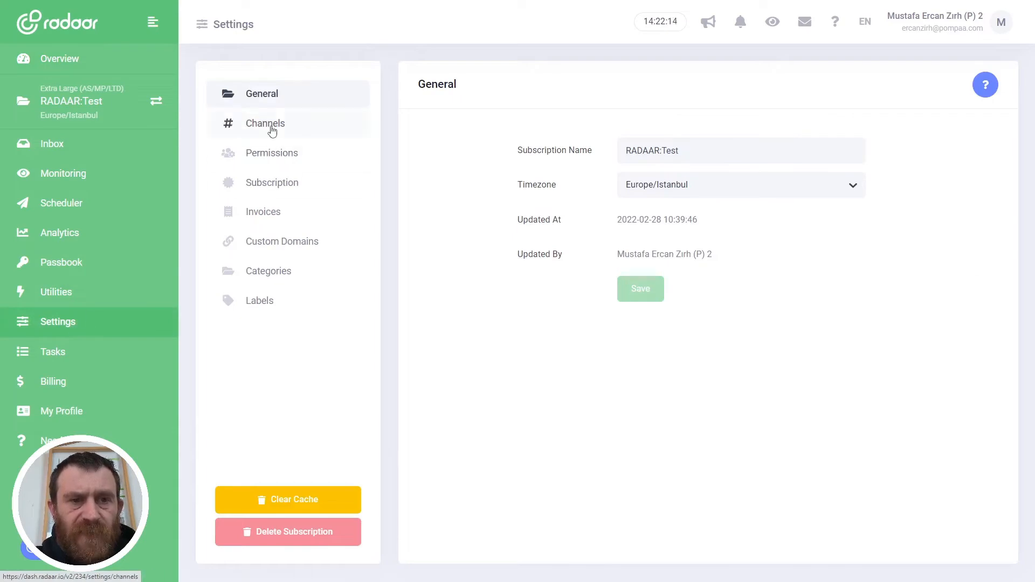
left_click(265, 123)
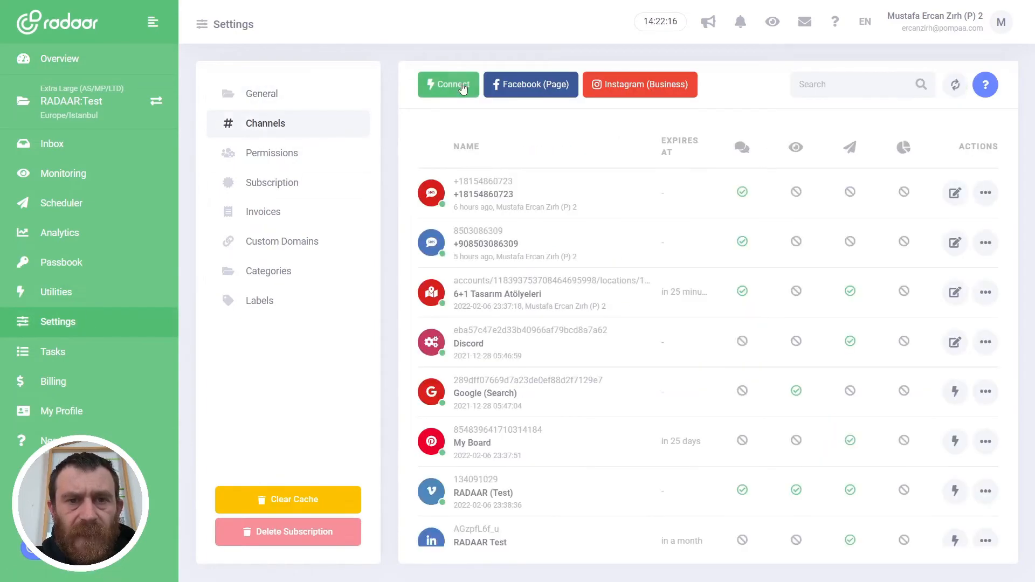
left_click(448, 85)
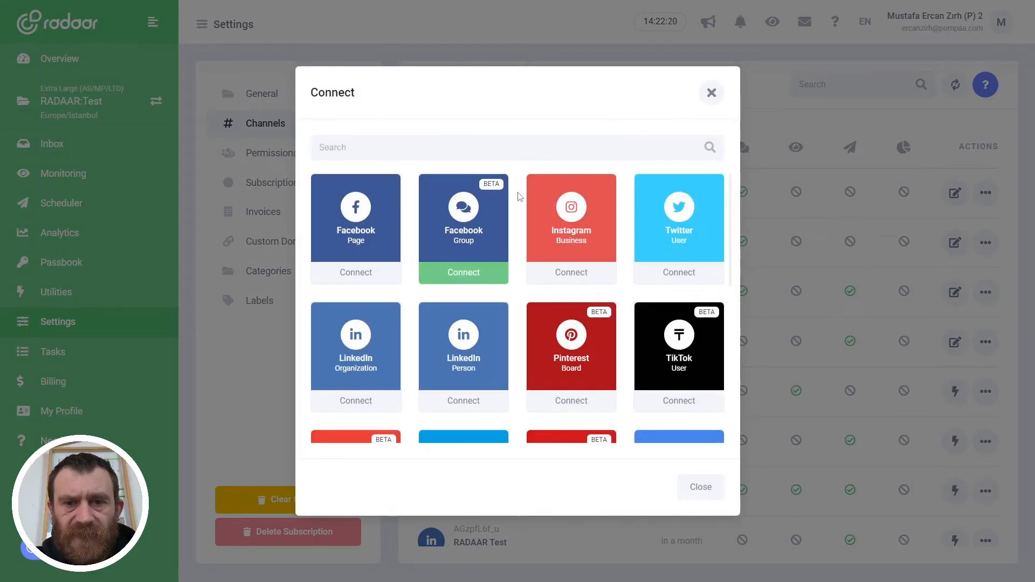
scroll("down", 3)
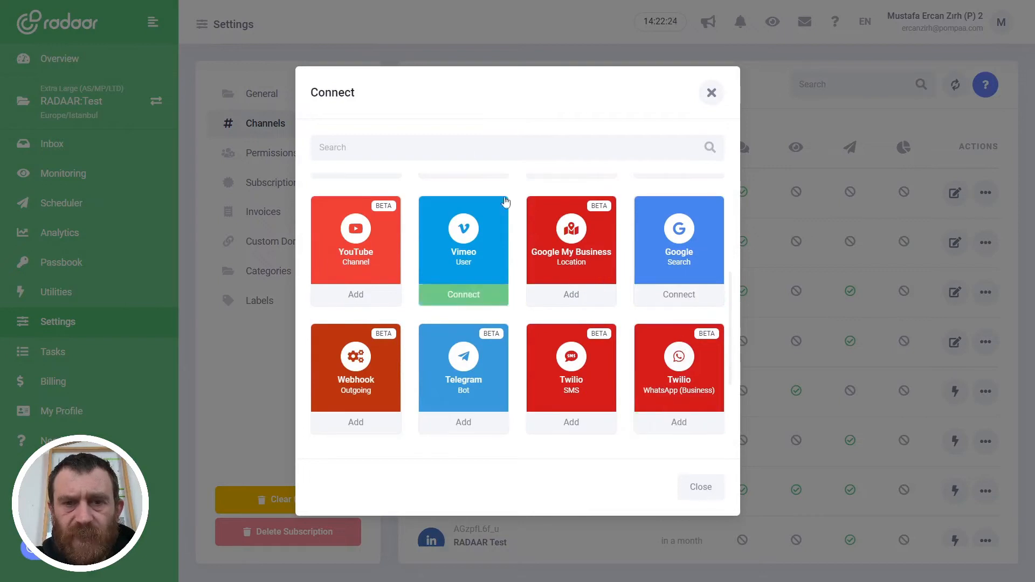
type("t")
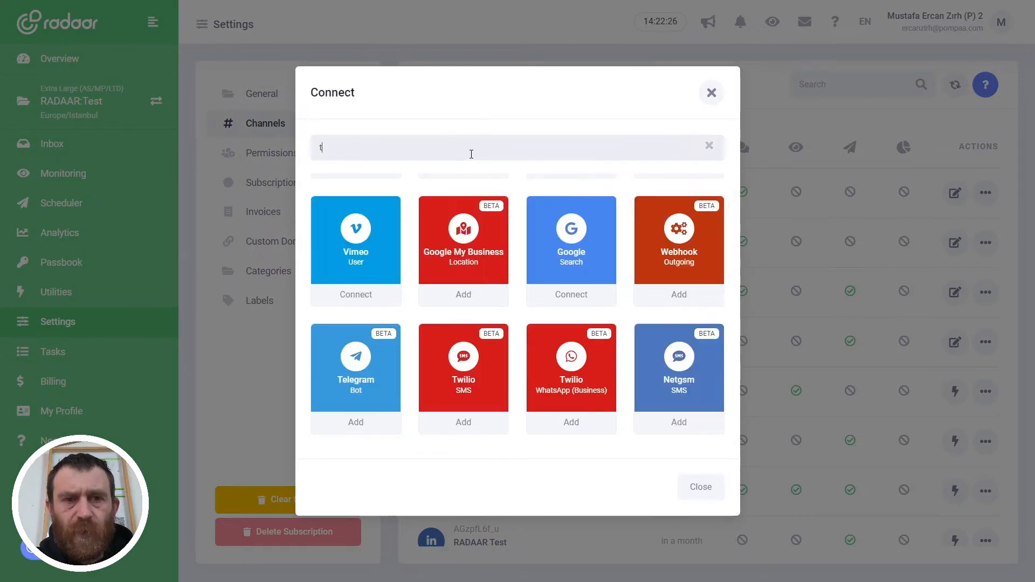
type("wilio")
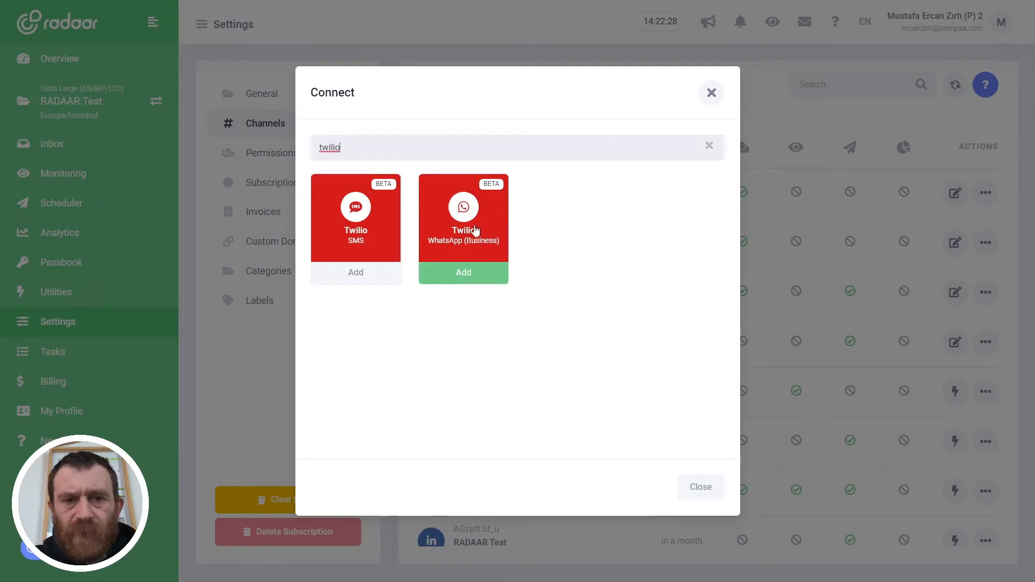
mouse_move(468, 246)
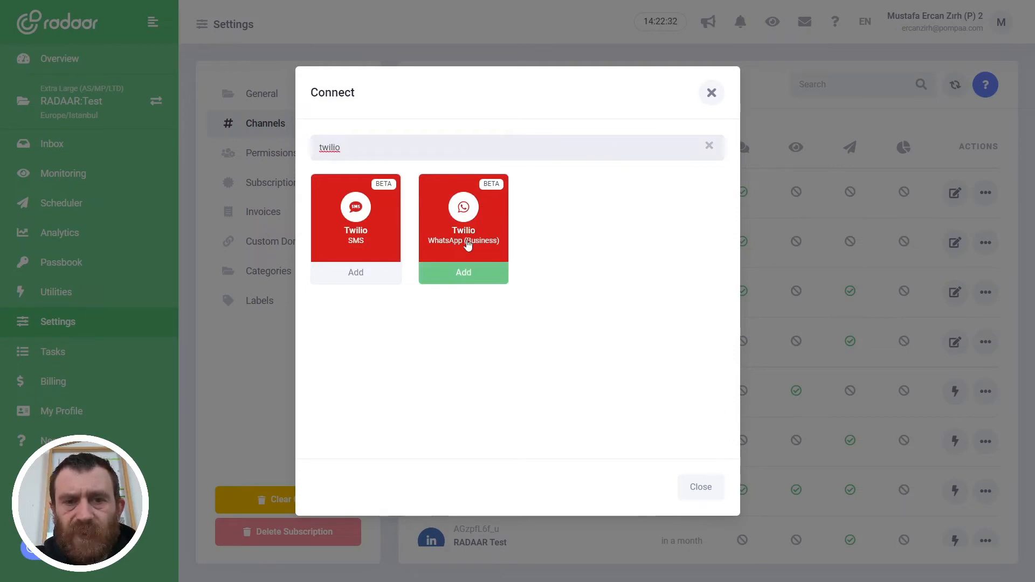
- Add a channel from the Twilio WhatsApp (Business) tile
left_click(463, 273)
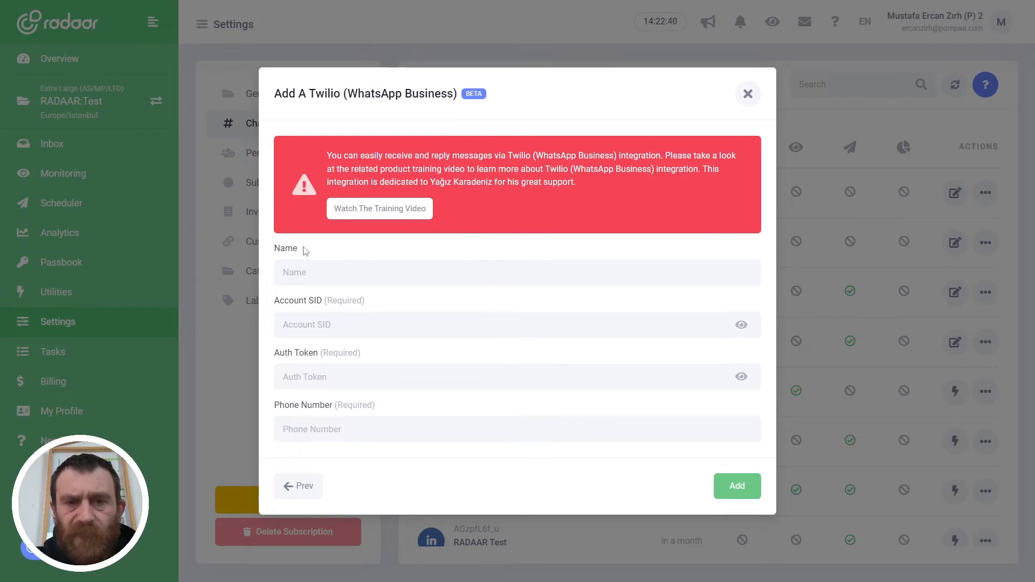
mouse_move(298, 306)
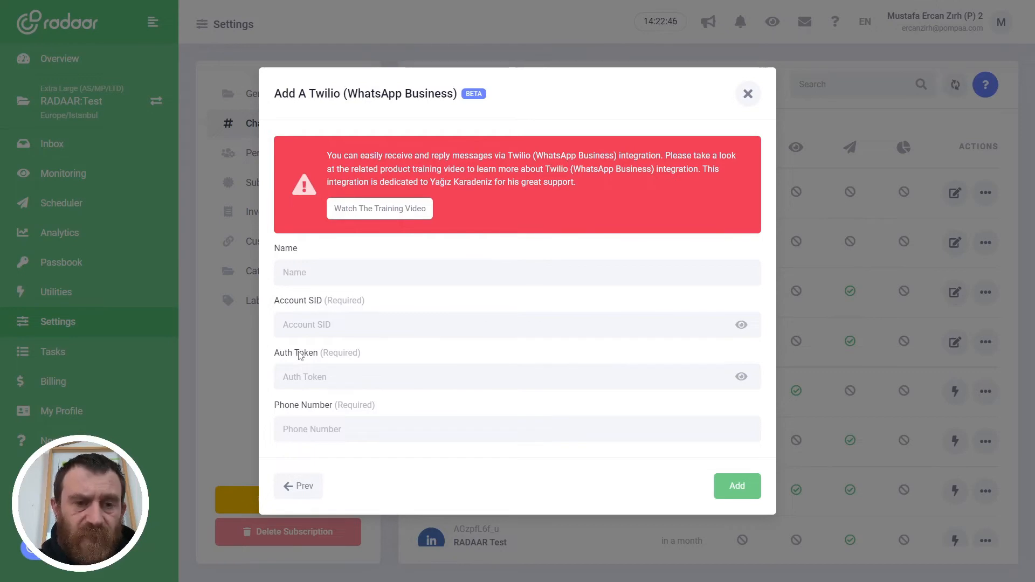
mouse_move(282, 410)
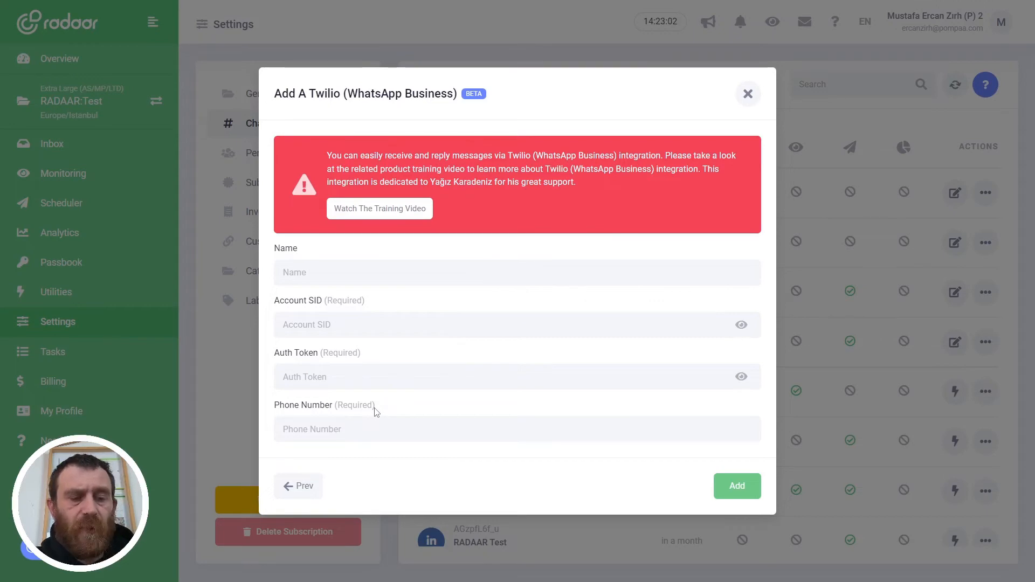
- Switch to the twilio.com browser tab
left_click(380, 209)
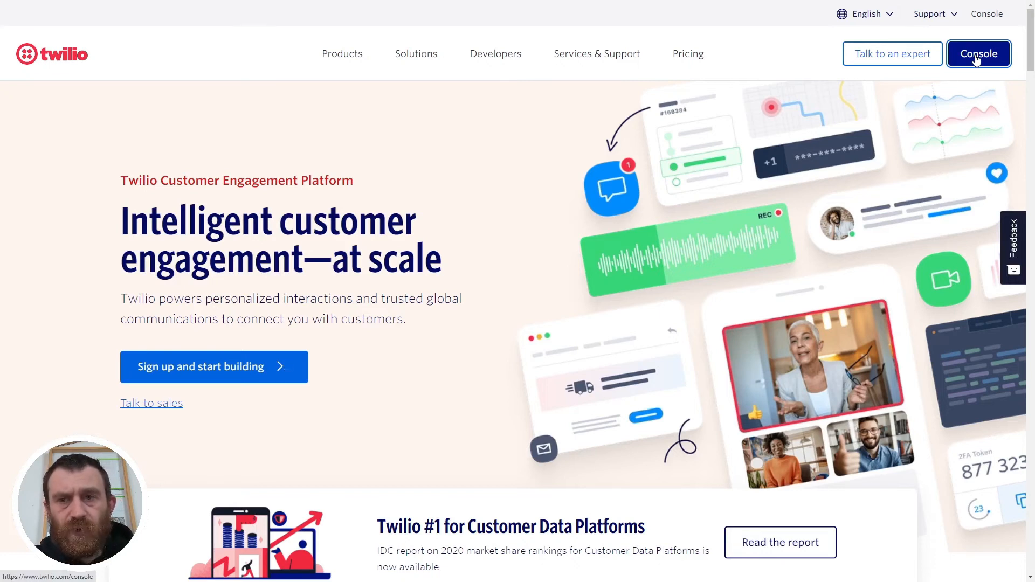
- Copy the Account SID, Auth Token and phone number from Twilio Console's Account Info
left_click(980, 53)
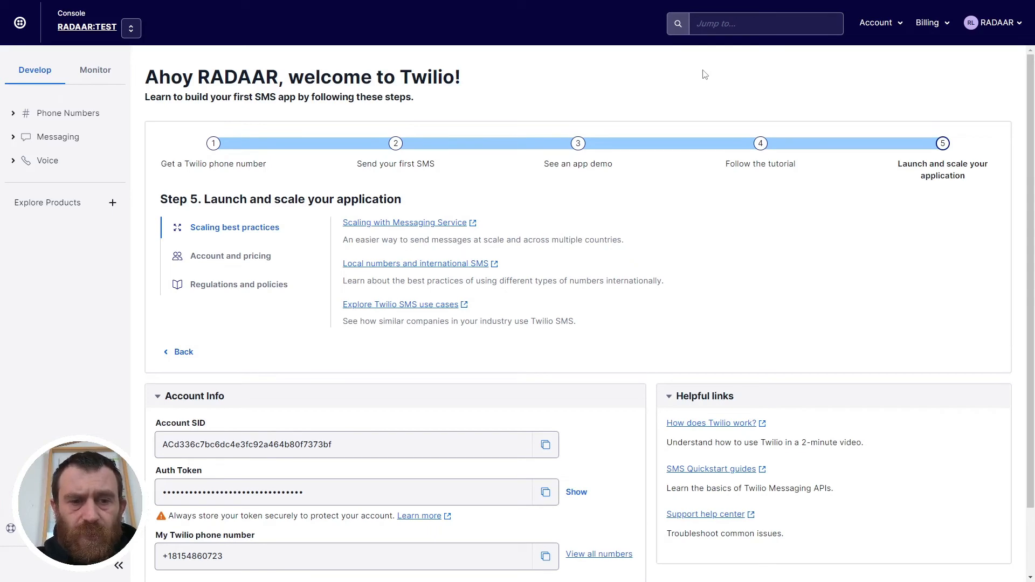
scroll("down", 3)
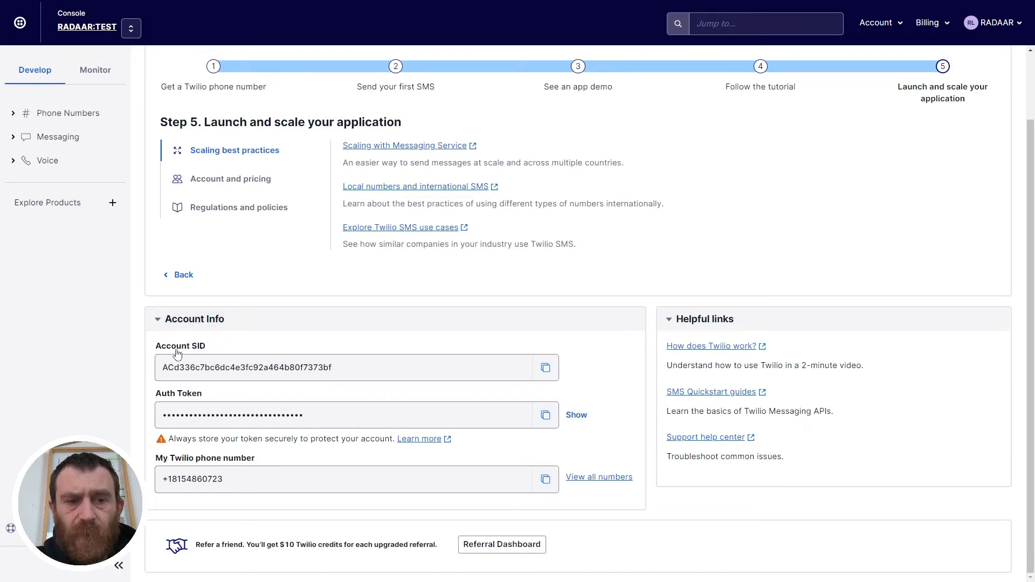
mouse_move(544, 368)
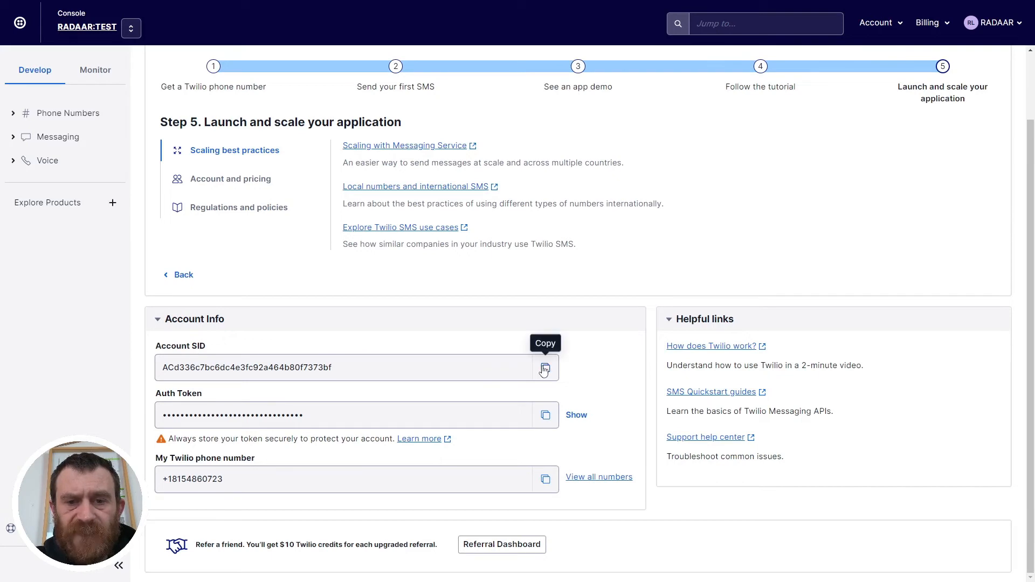
left_click(545, 367)
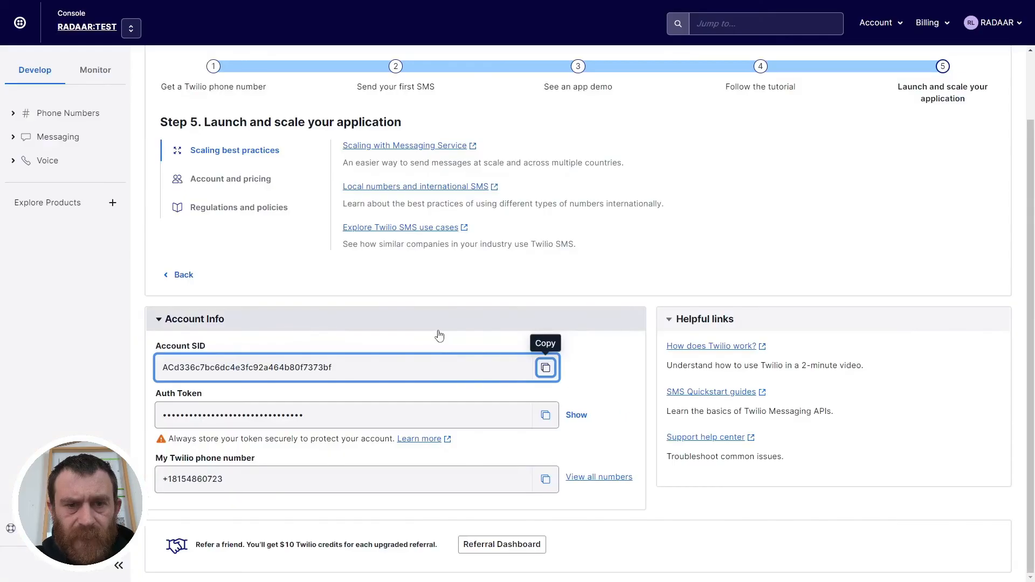
mouse_move(187, 398)
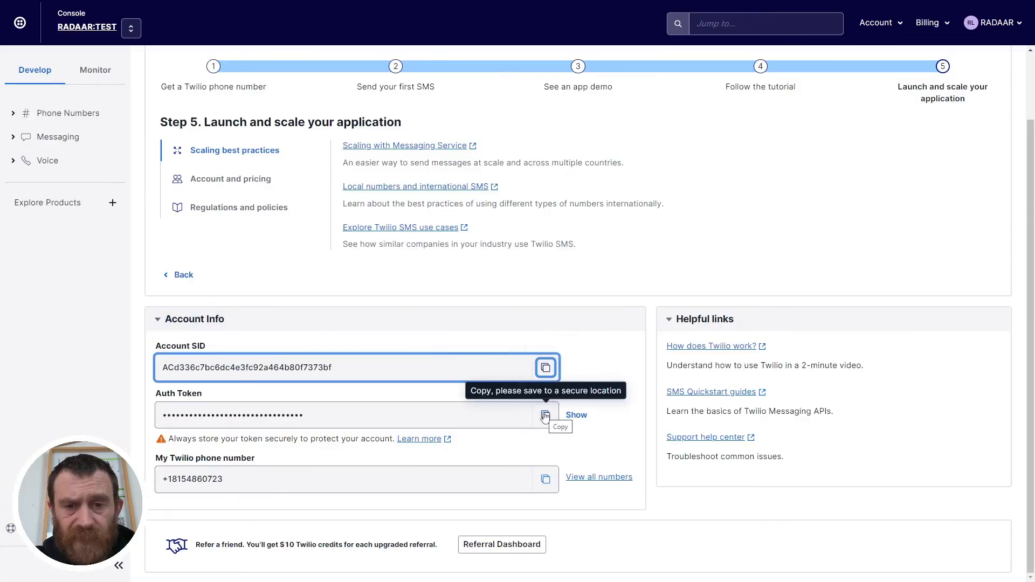
left_click(544, 415)
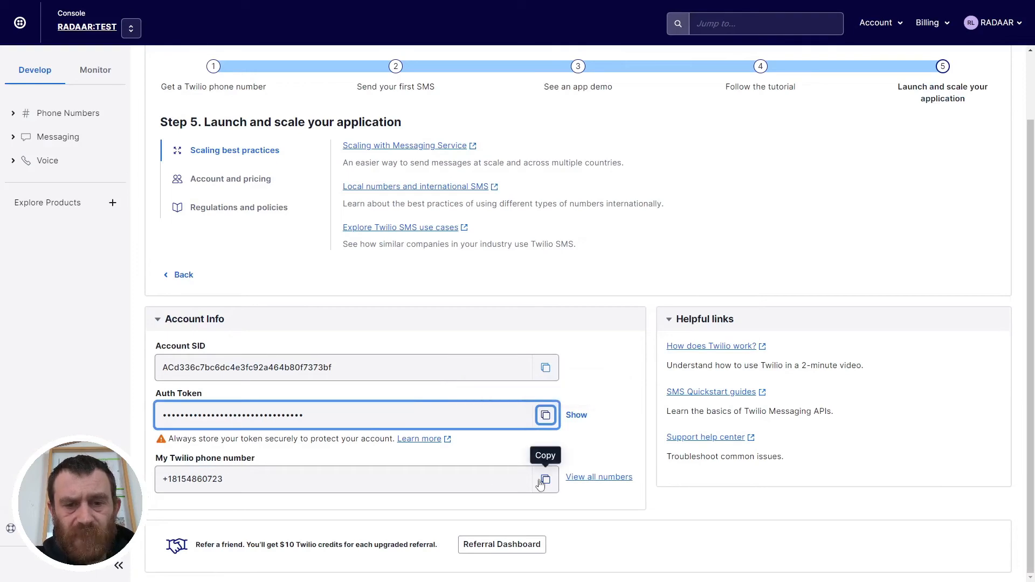
left_click(546, 480)
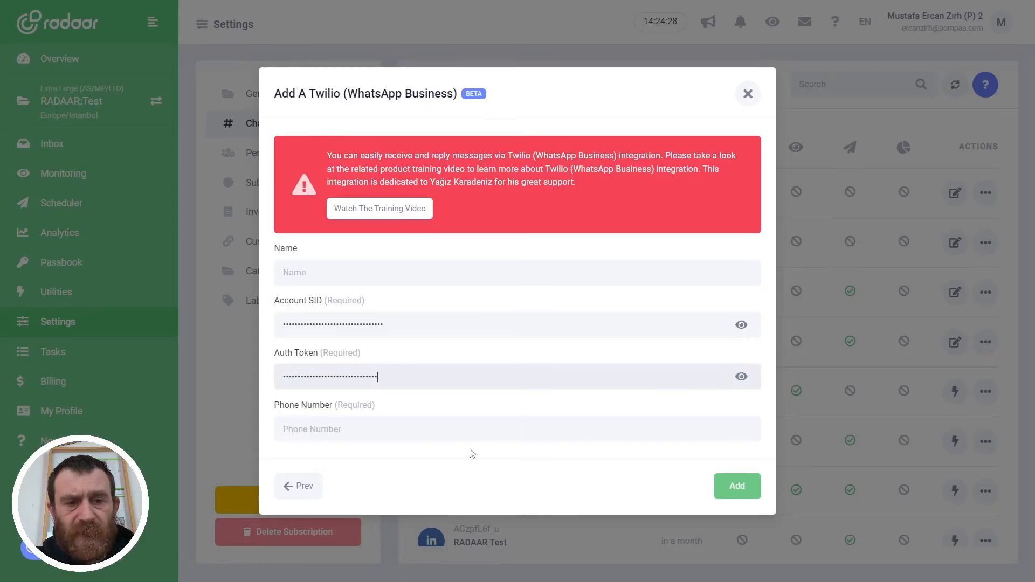
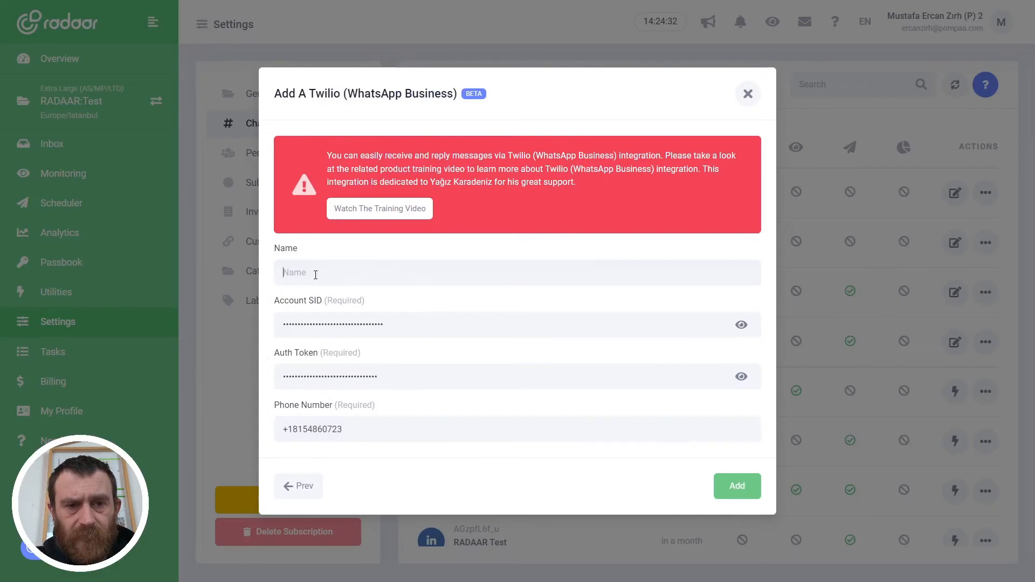
left_click(515, 271)
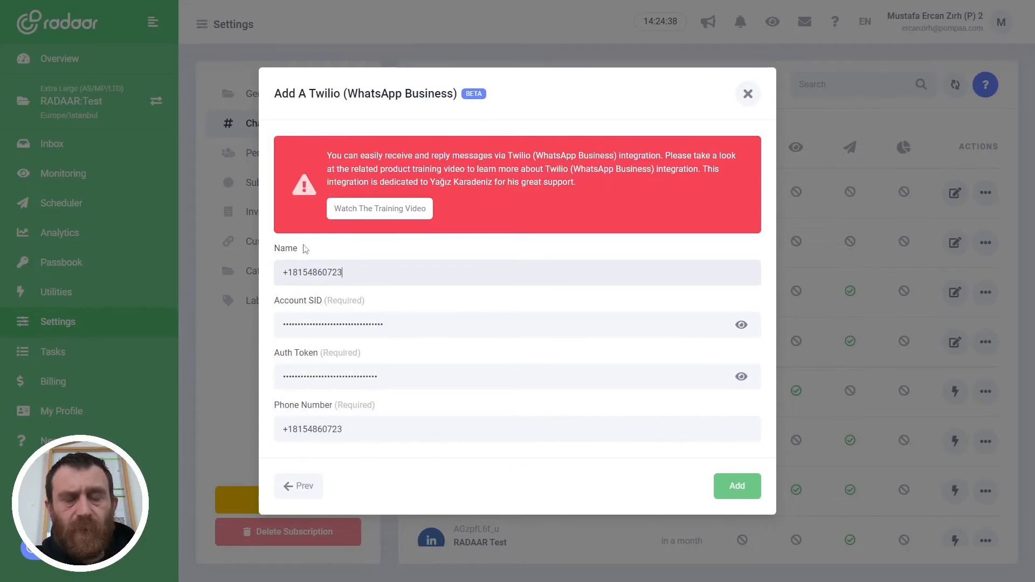
mouse_move(426, 274)
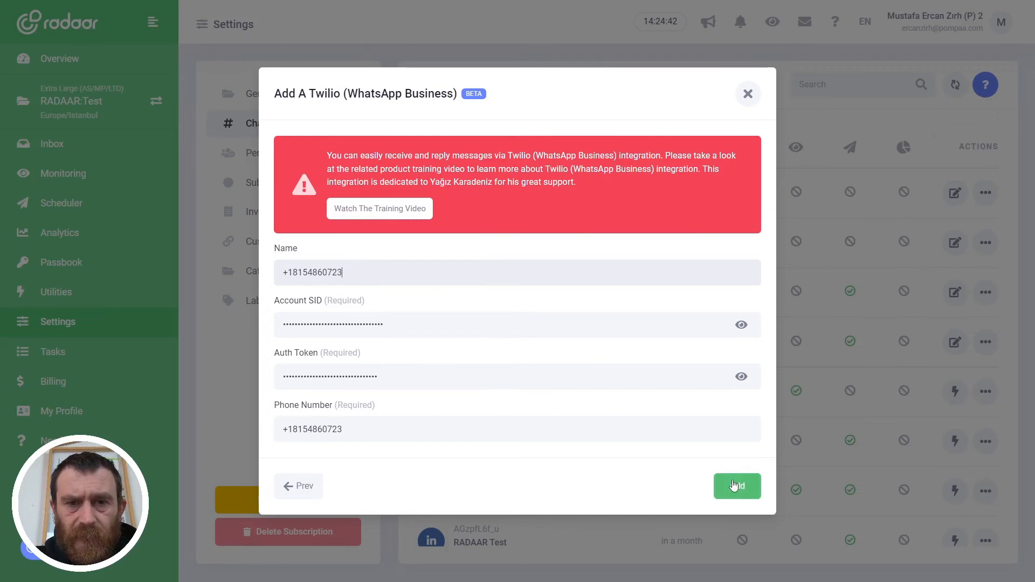
left_click(736, 486)
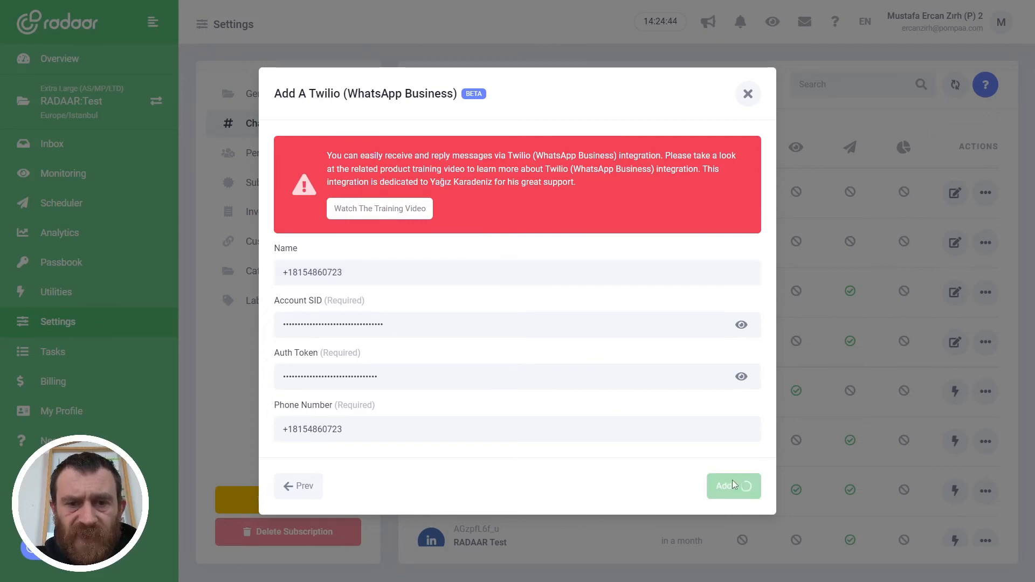
- Copy the new channel's incoming webhook URL from RADAAR's success dialog
left_click(733, 486)
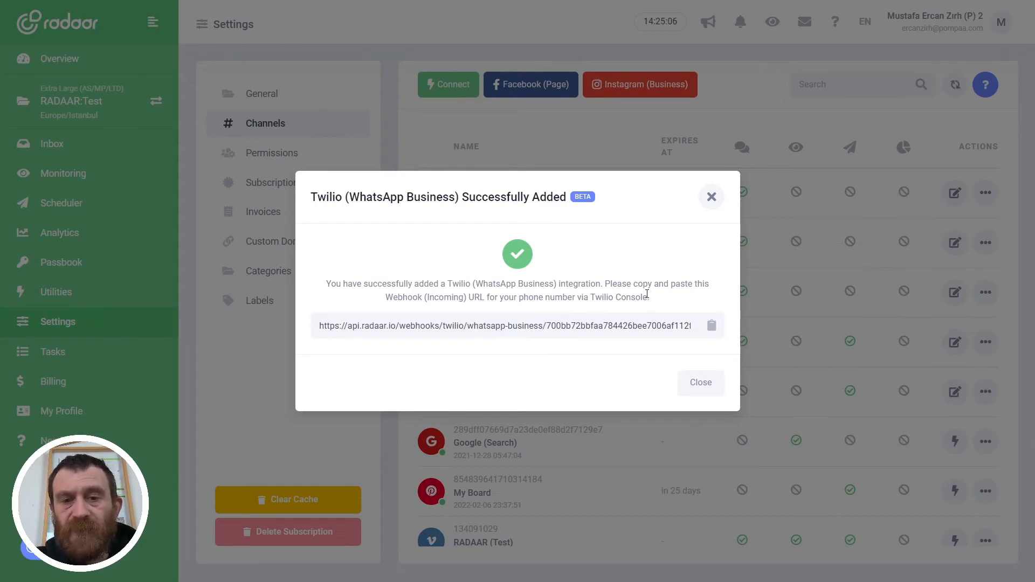
mouse_move(712, 326)
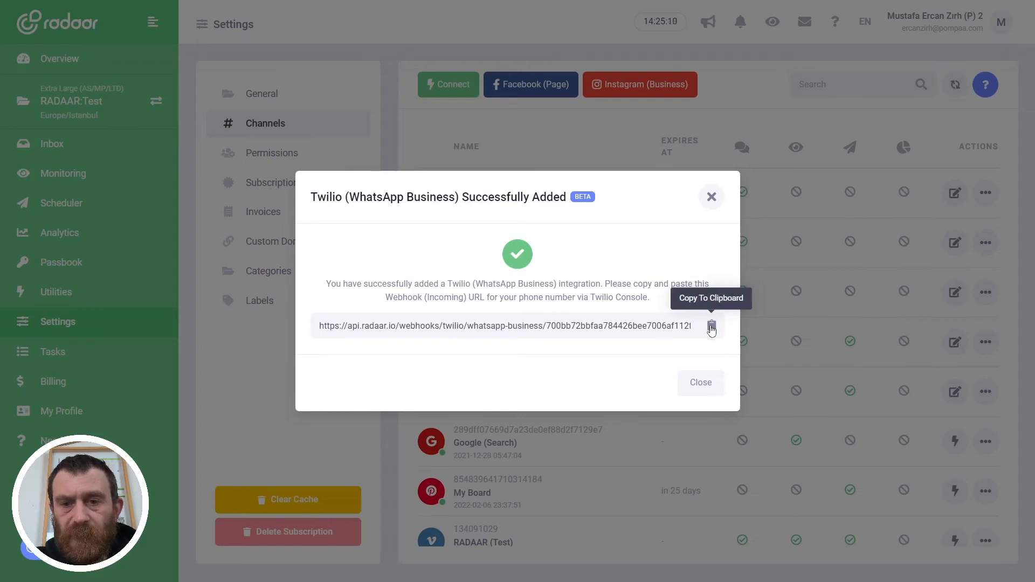
left_click(712, 326)
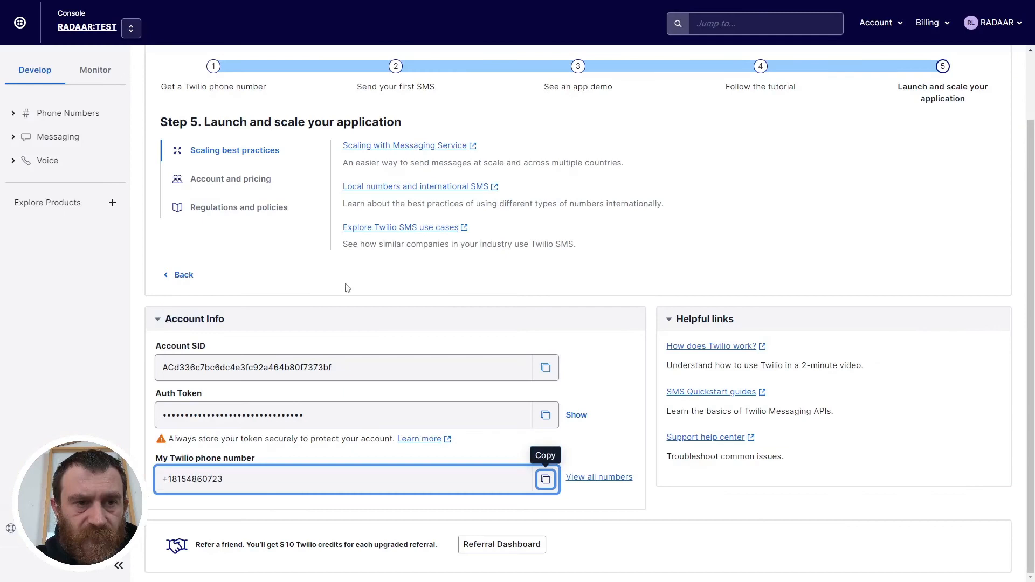
left_click(58, 136)
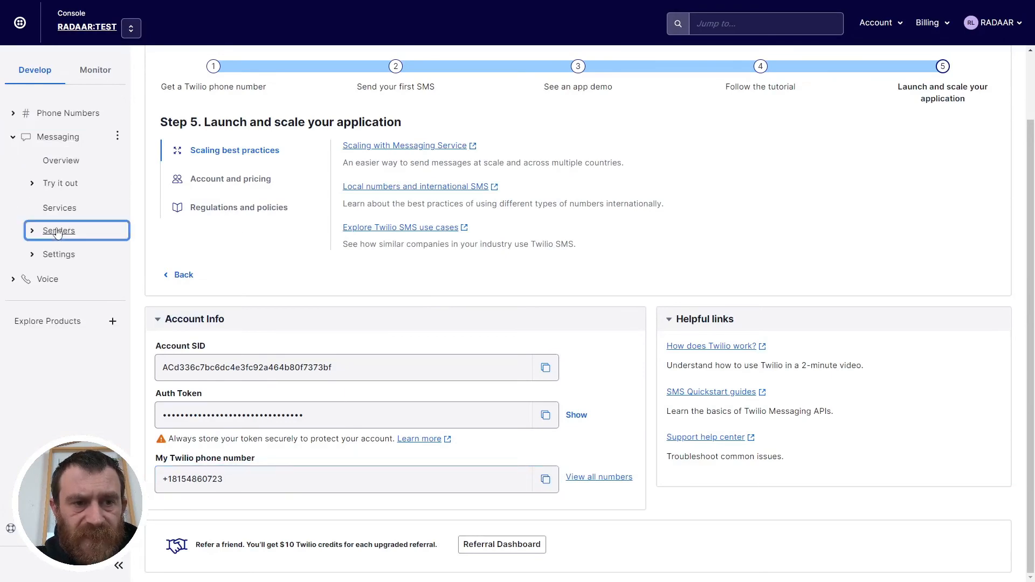
left_click(59, 230)
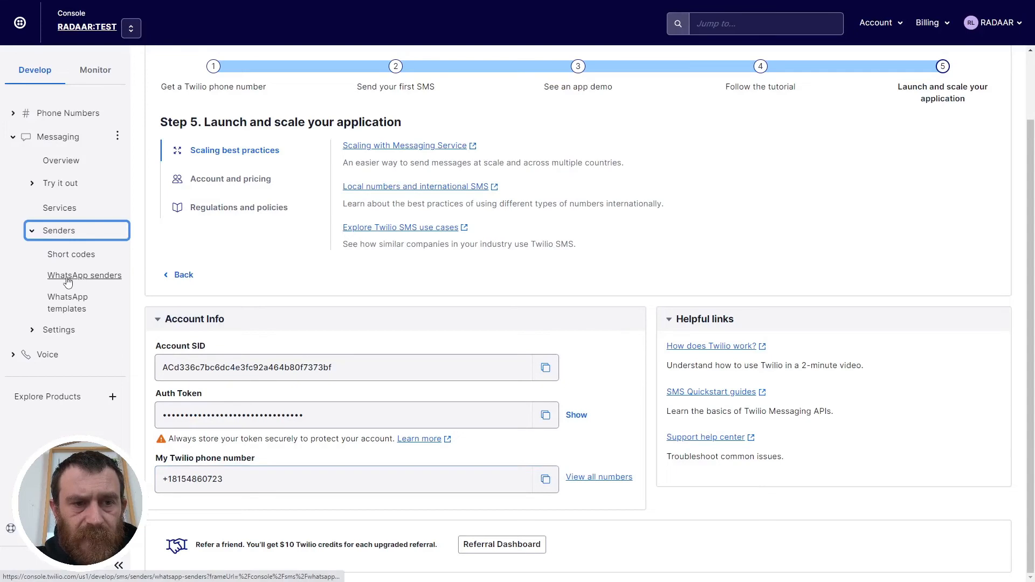
left_click(85, 275)
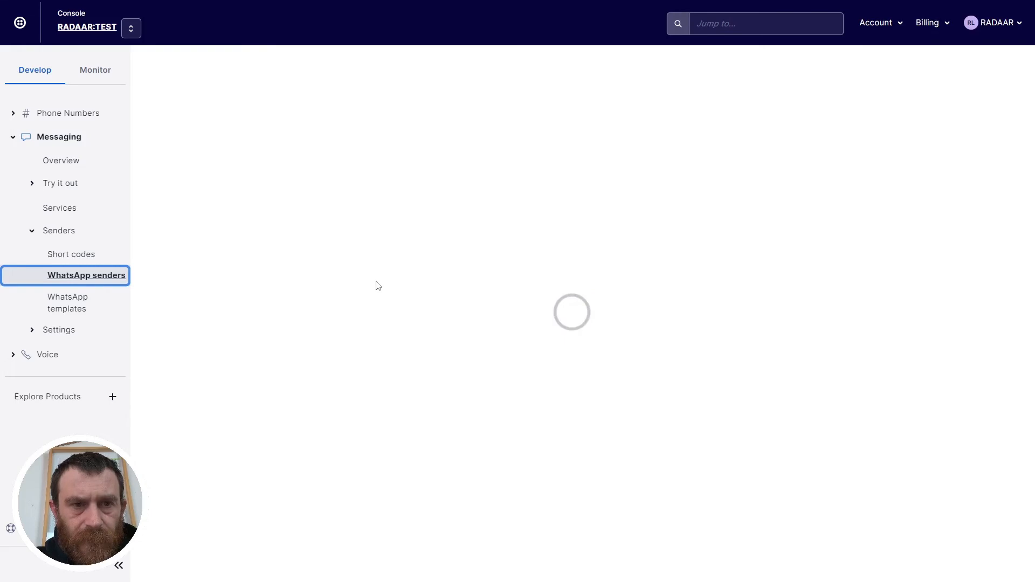
left_click(87, 276)
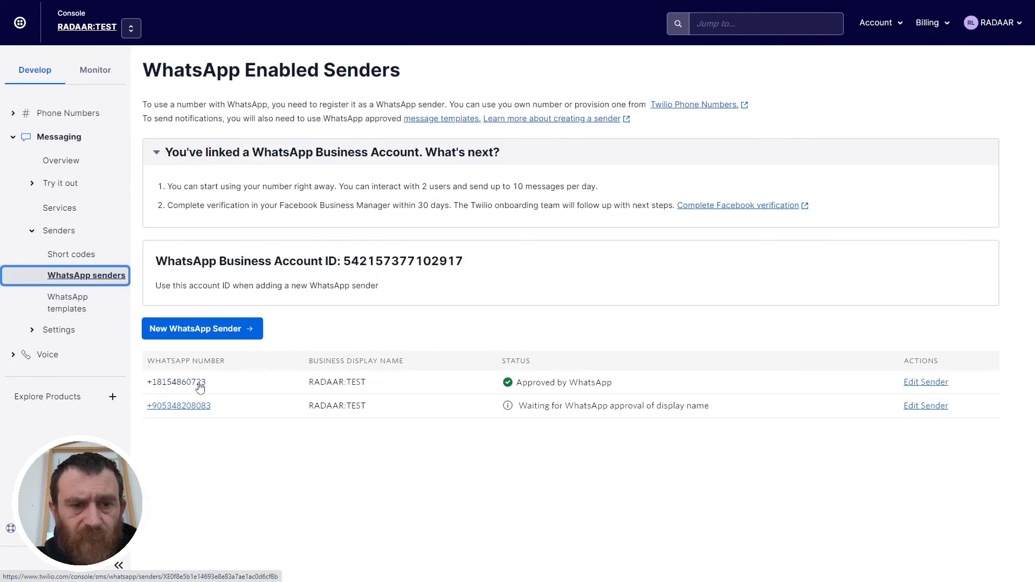
left_click(175, 382)
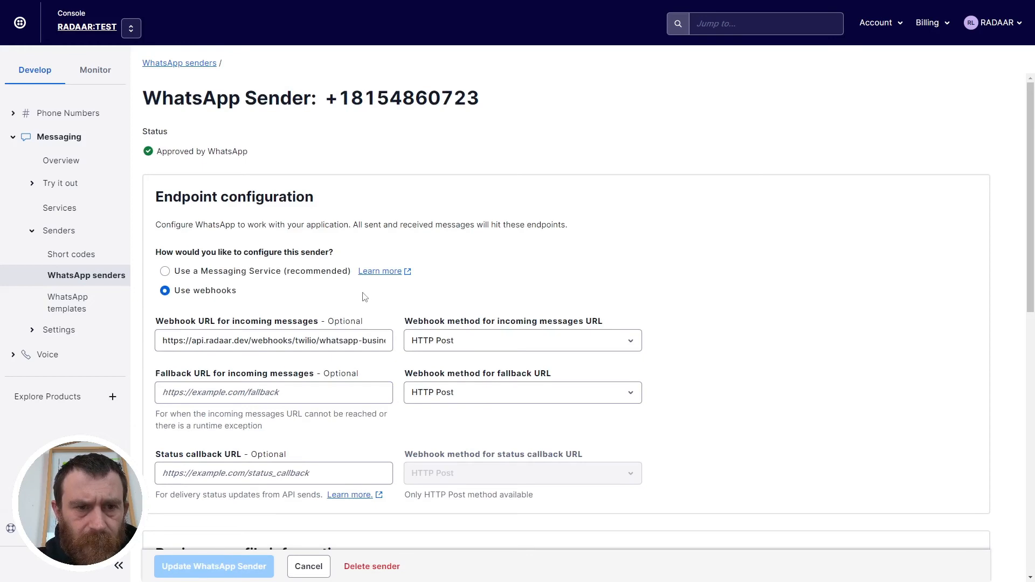
- Paste RADAAR's webhook URL into the incoming messages field and update the sender
scroll("down", 3)
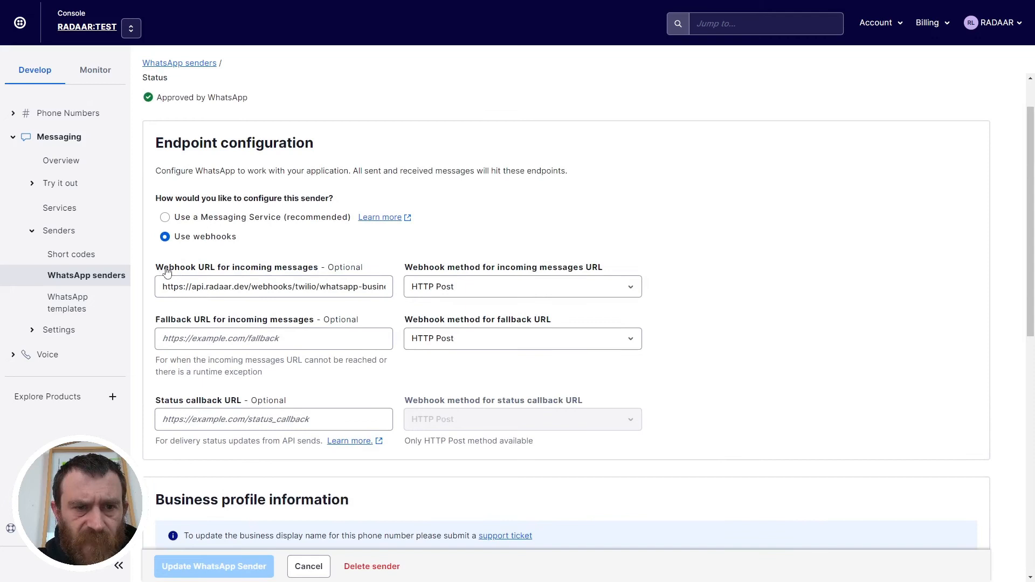
mouse_move(317, 274)
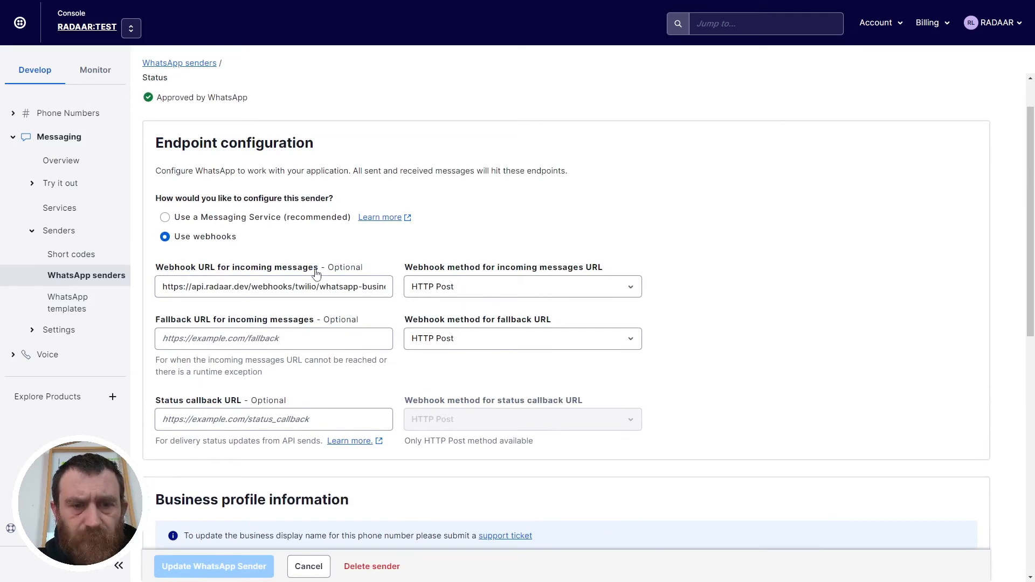
left_click(273, 286)
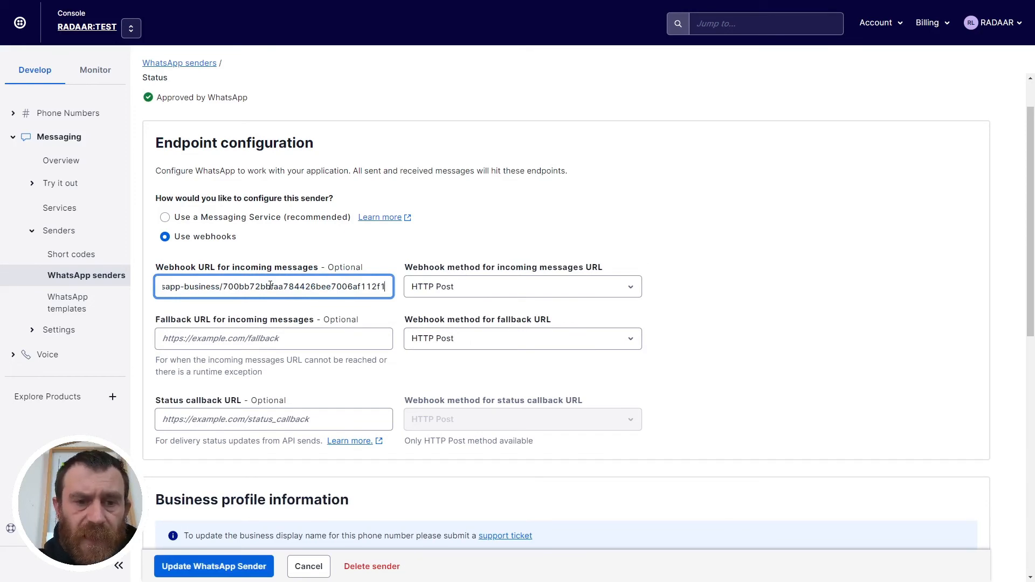
left_click(214, 566)
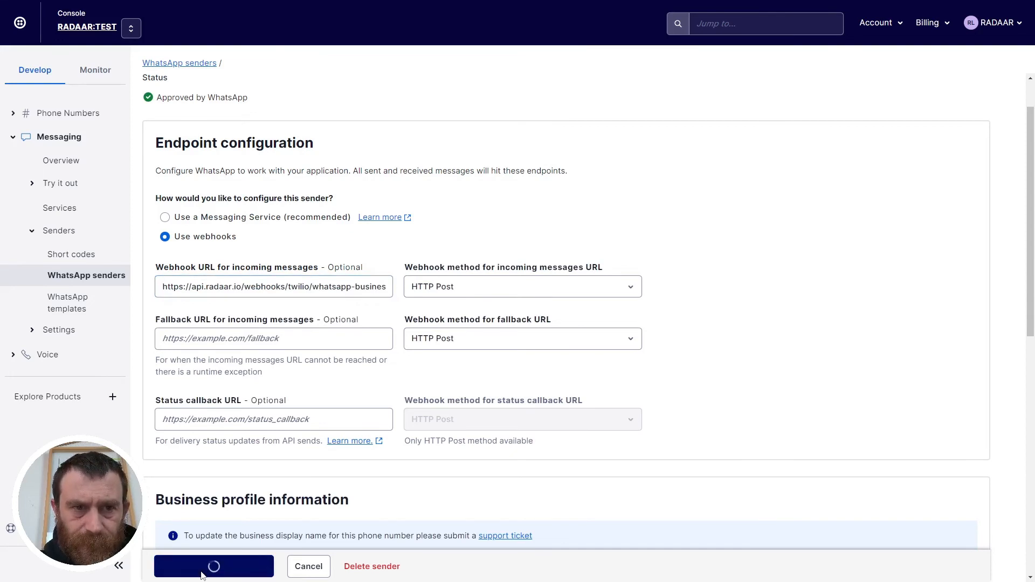
left_click(213, 566)
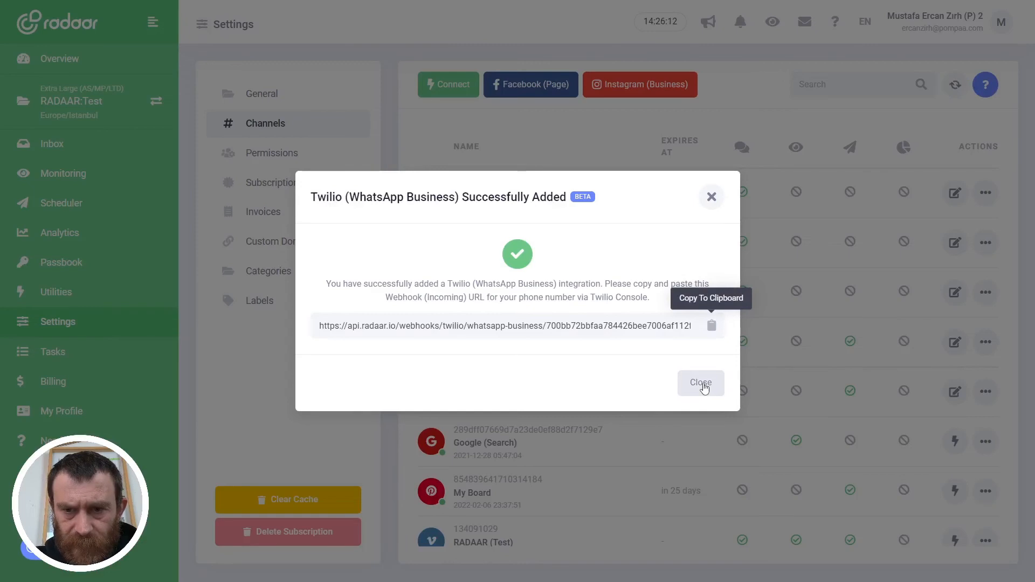
left_click(700, 383)
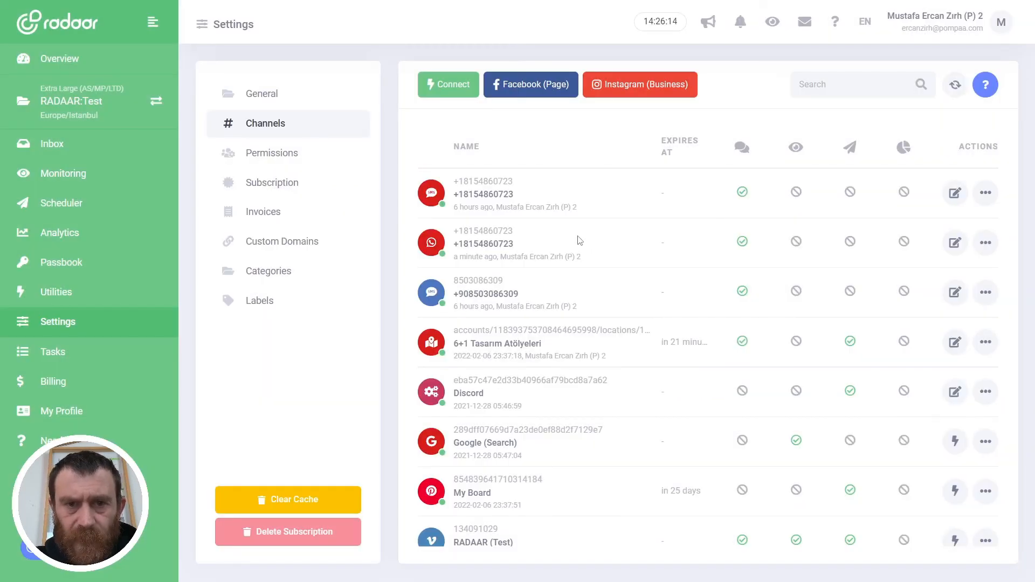
mouse_move(431, 193)
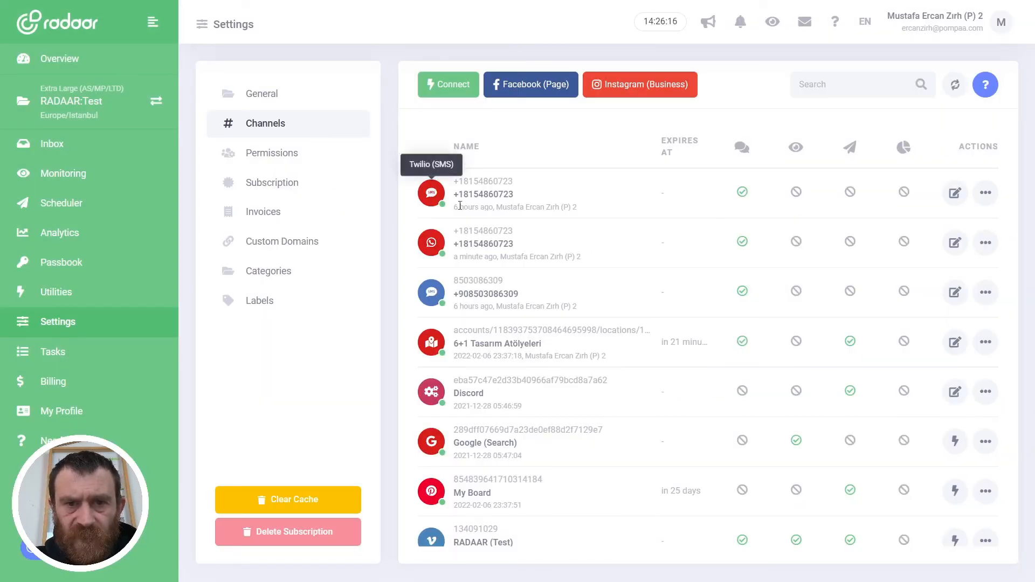
mouse_move(372, 195)
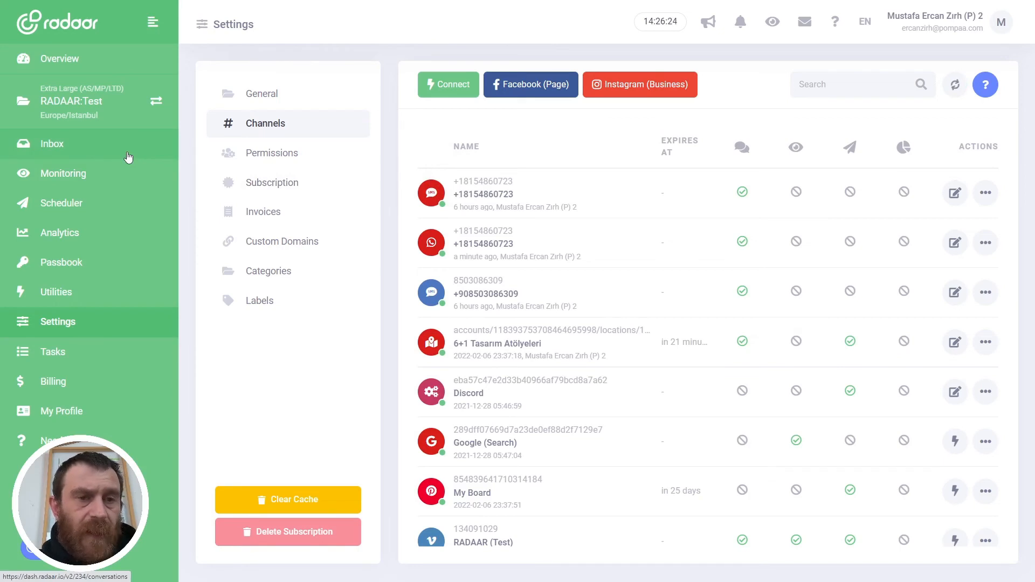
mouse_move(114, 163)
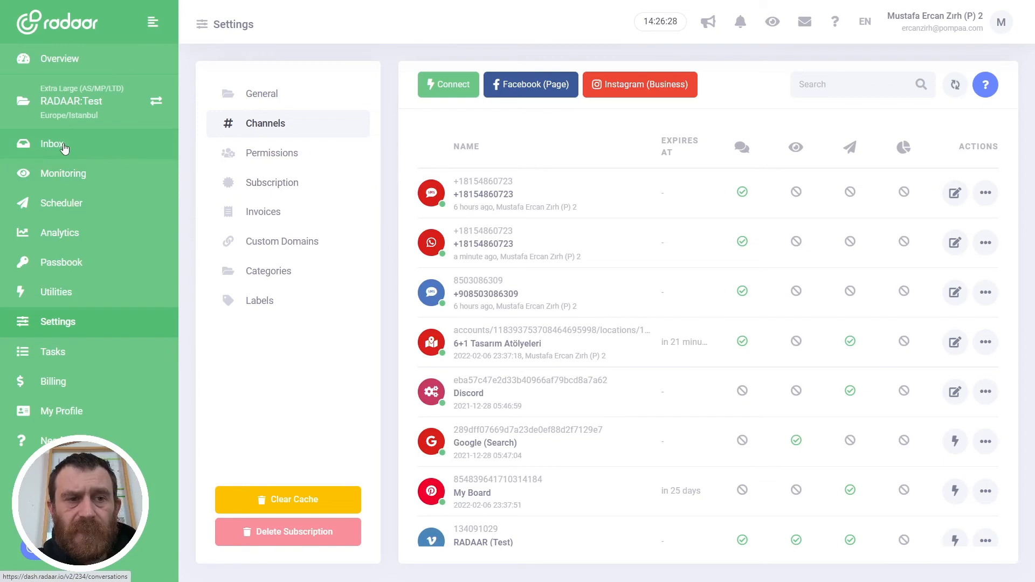
- Open the 'hi there!' WhatsApp conversation in the Inbox and reply 'hi!'
left_click(51, 144)
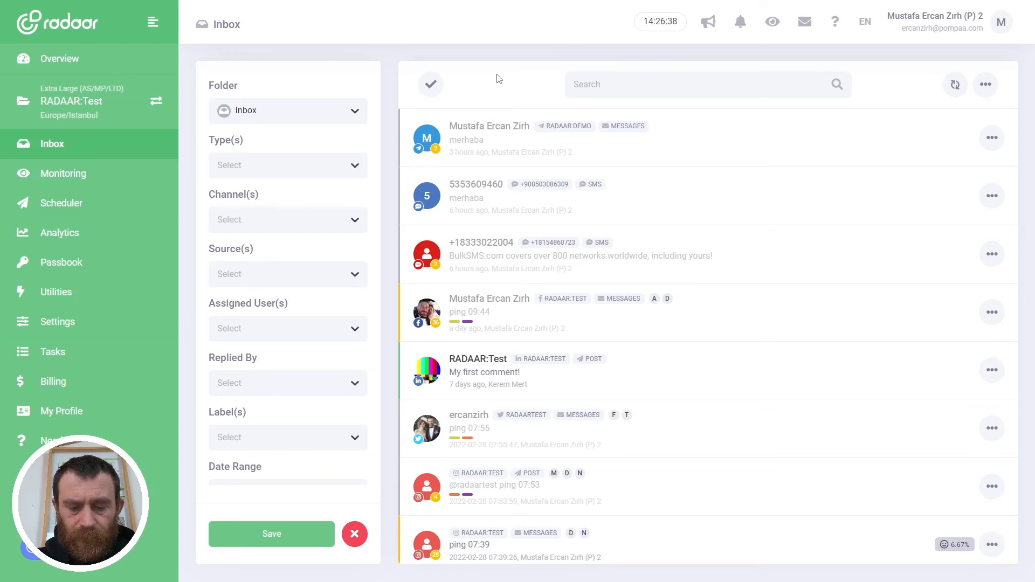
left_click(955, 84)
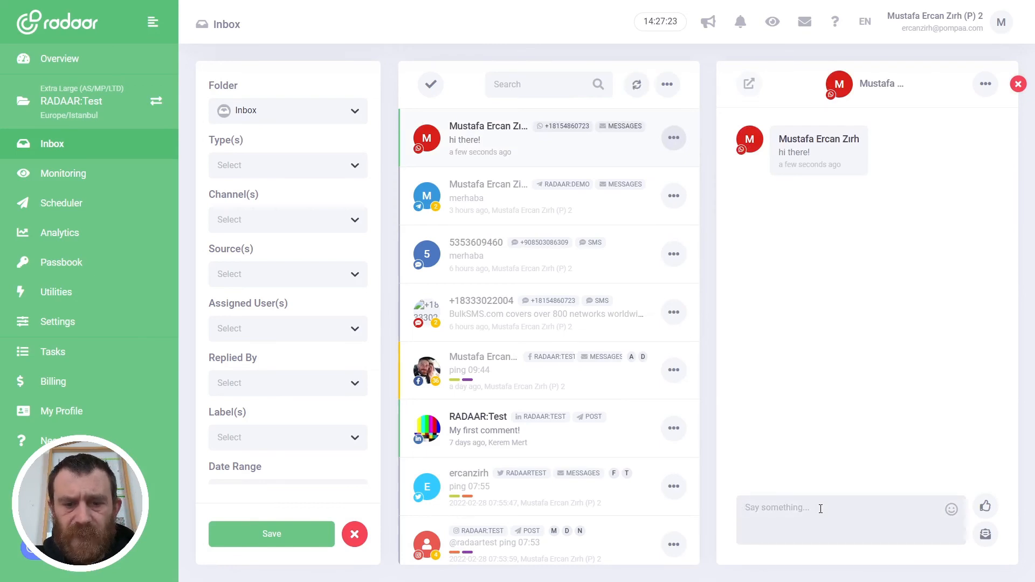
type("hi!")
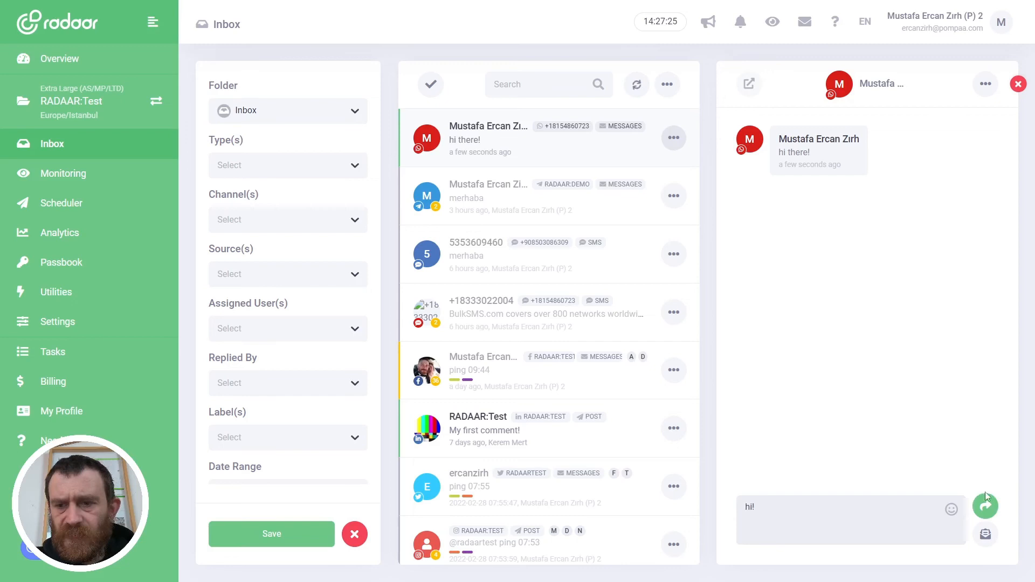
mouse_move(985, 506)
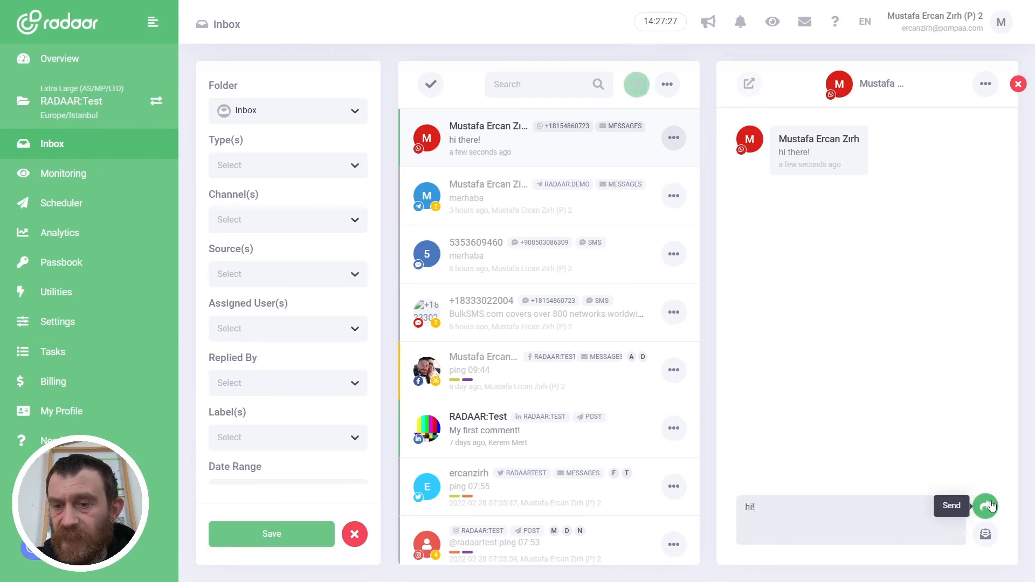
left_click(984, 506)
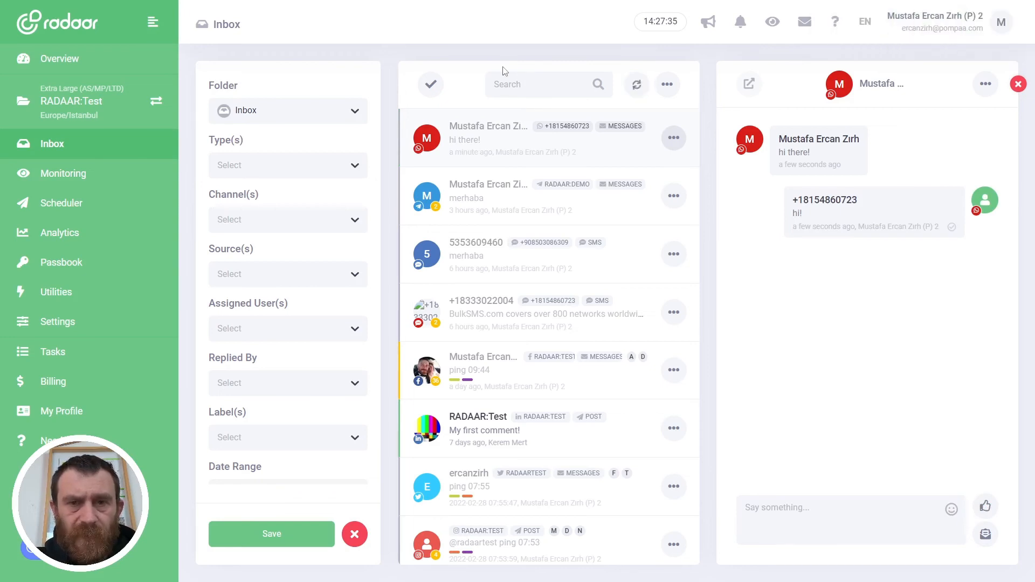
left_click(636, 84)
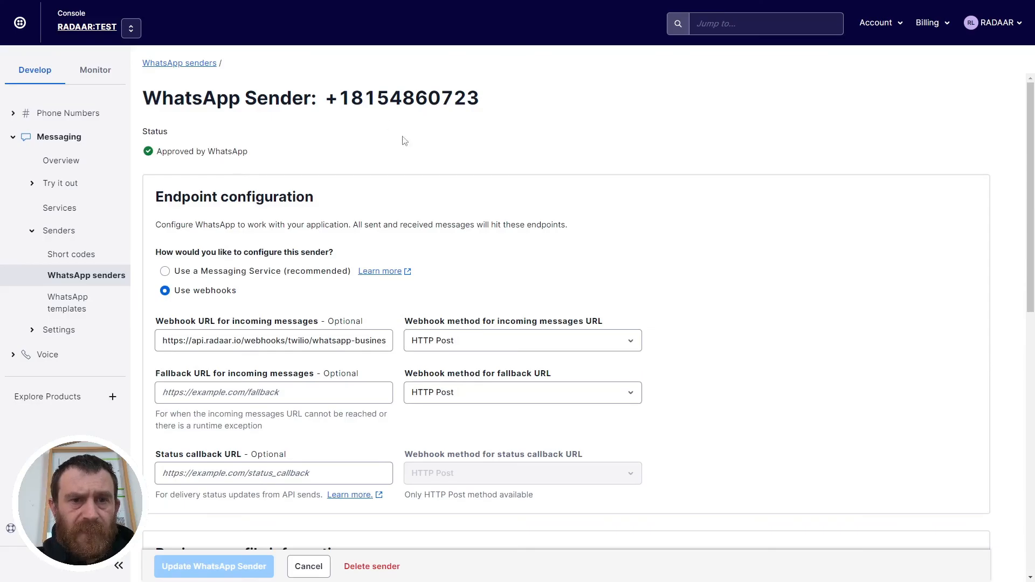
mouse_move(480, 120)
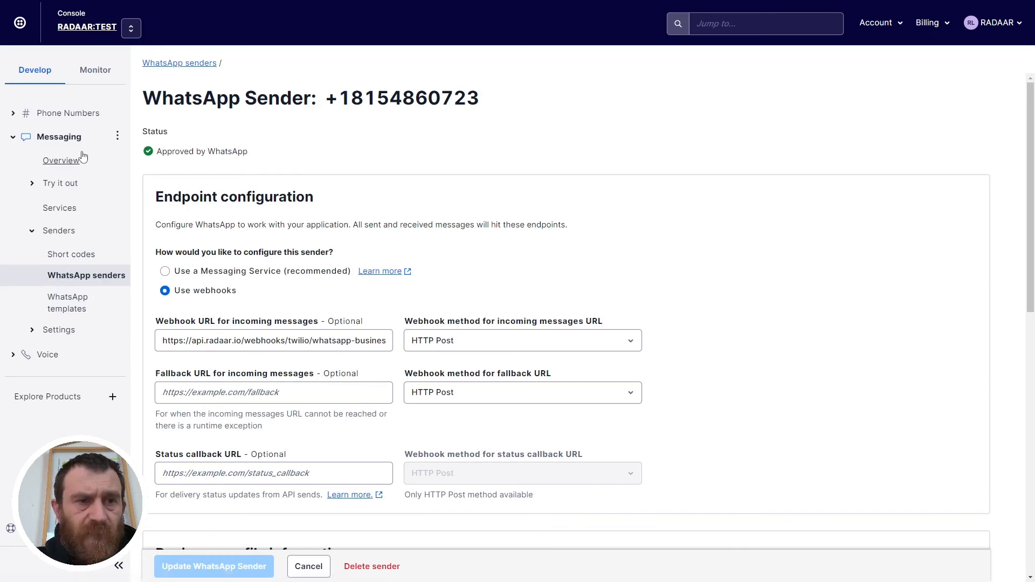
mouse_move(68, 113)
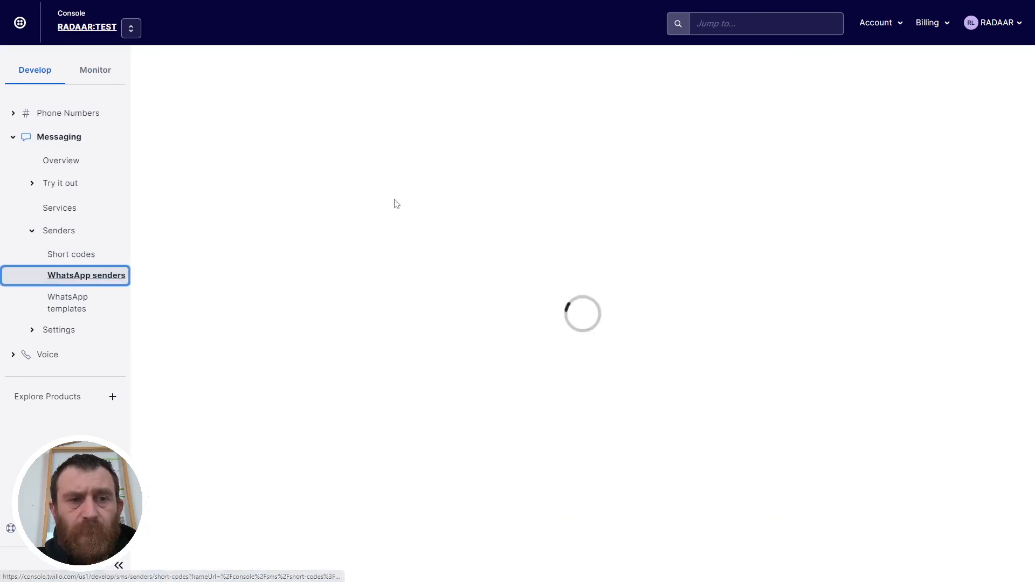
- Leave the saved api.radaar.io webhook sender page and return to WhatsApp senders
left_click(85, 276)
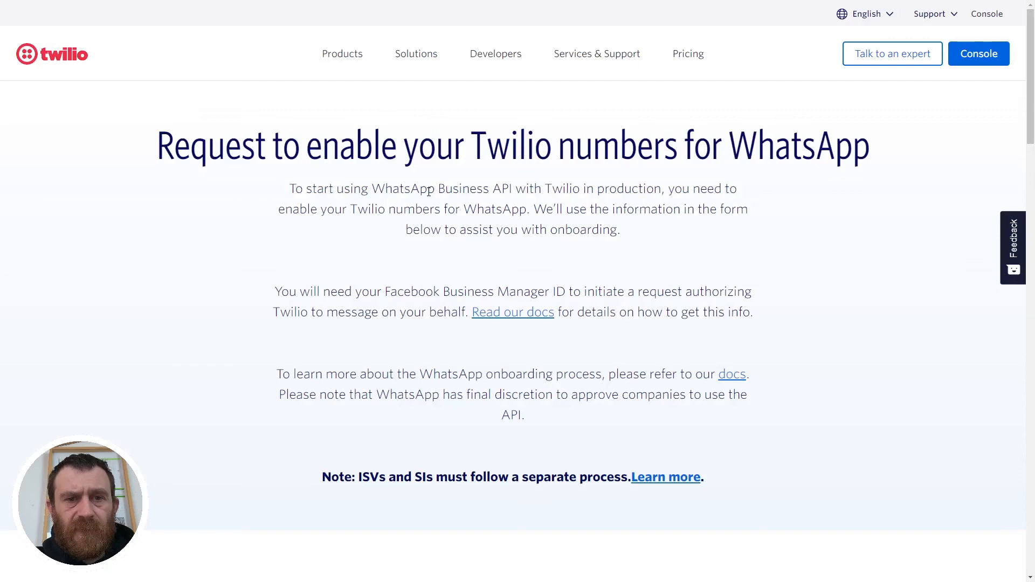
scroll("down", 3)
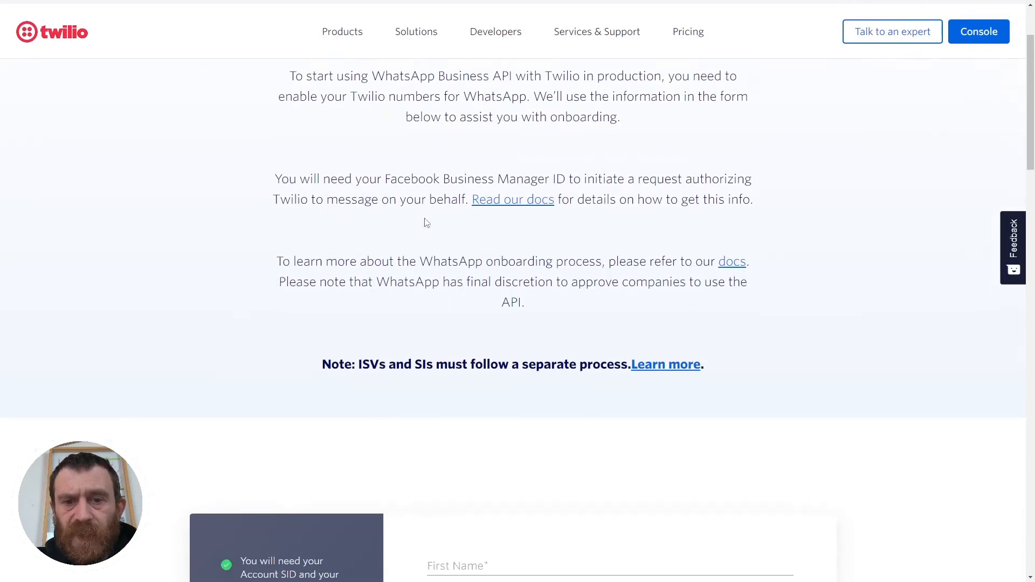
scroll("down", 3)
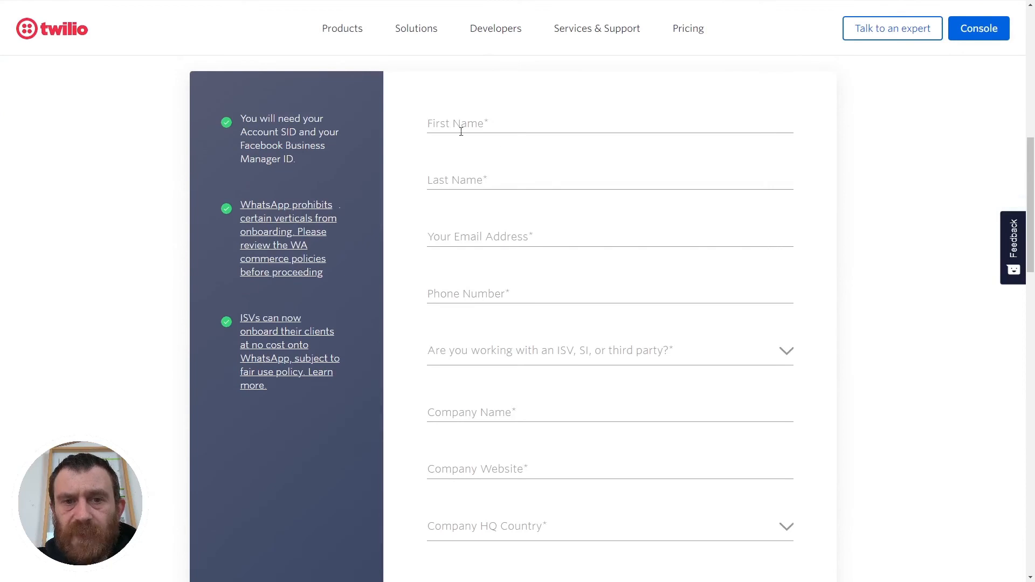
scroll("down", 3)
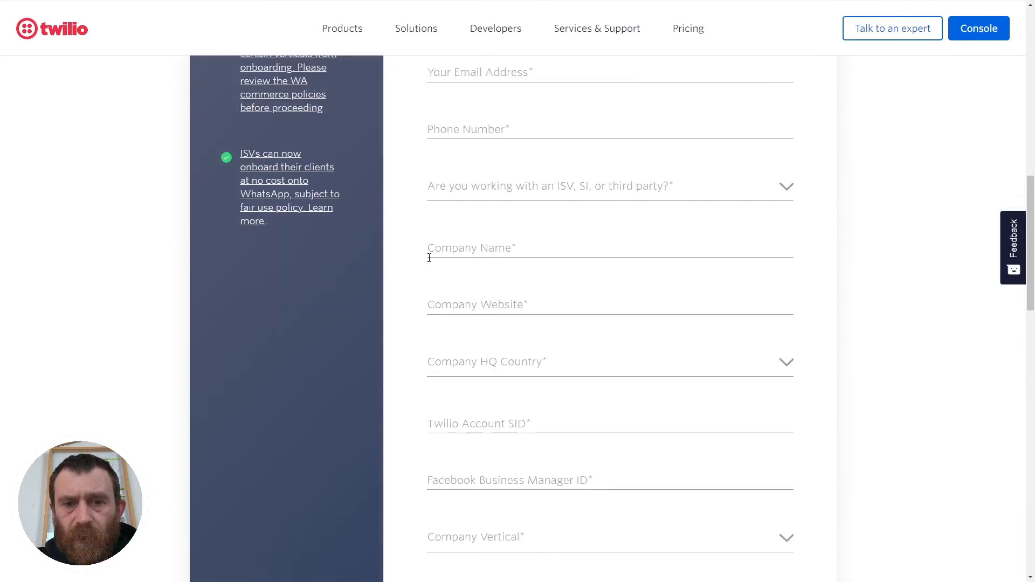
scroll("down", 3)
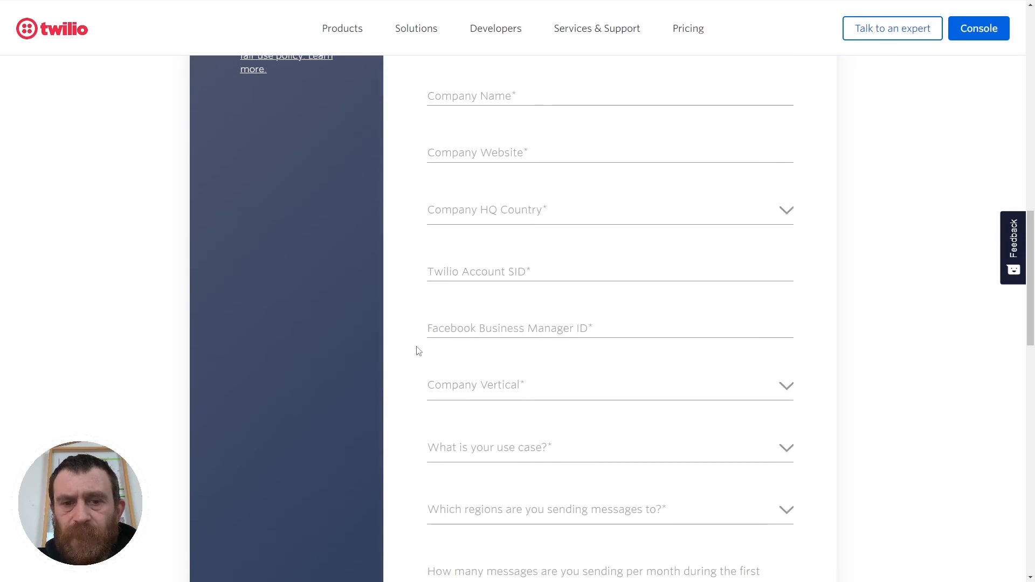
scroll("down", 3)
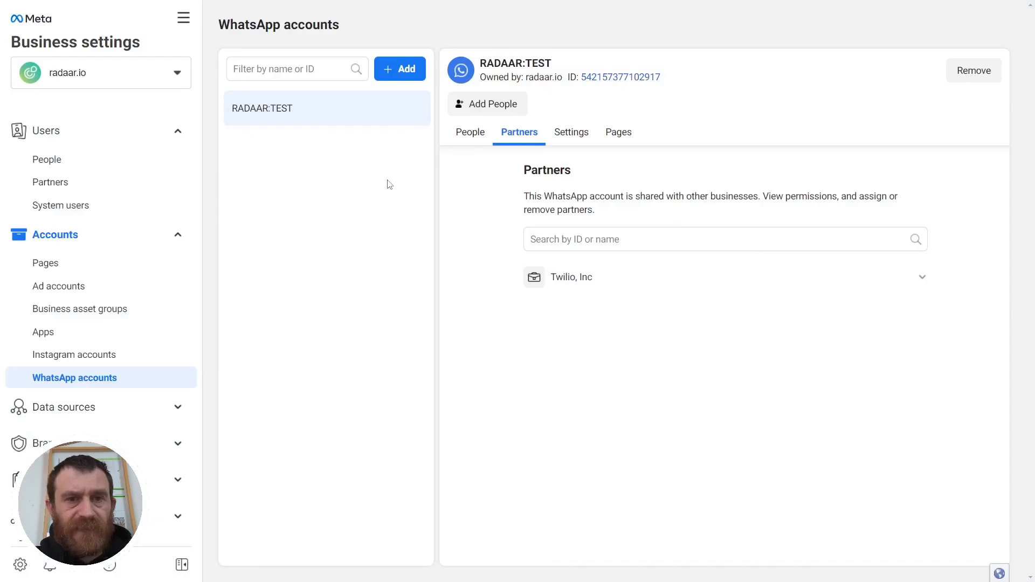
mouse_move(332, 162)
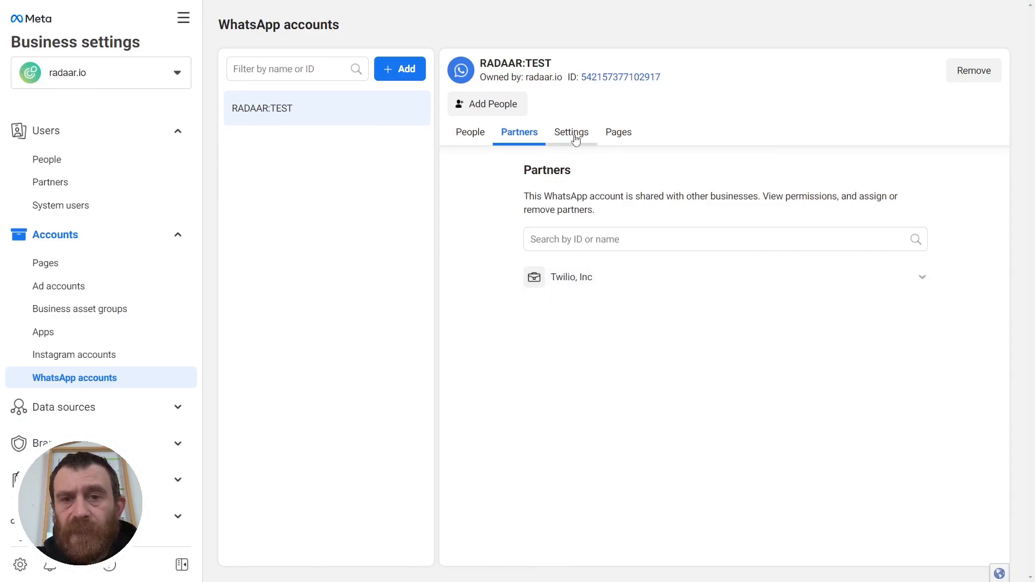
- Check RADAAR:TEST's Facebook Page connections, then view its account settings
left_click(618, 133)
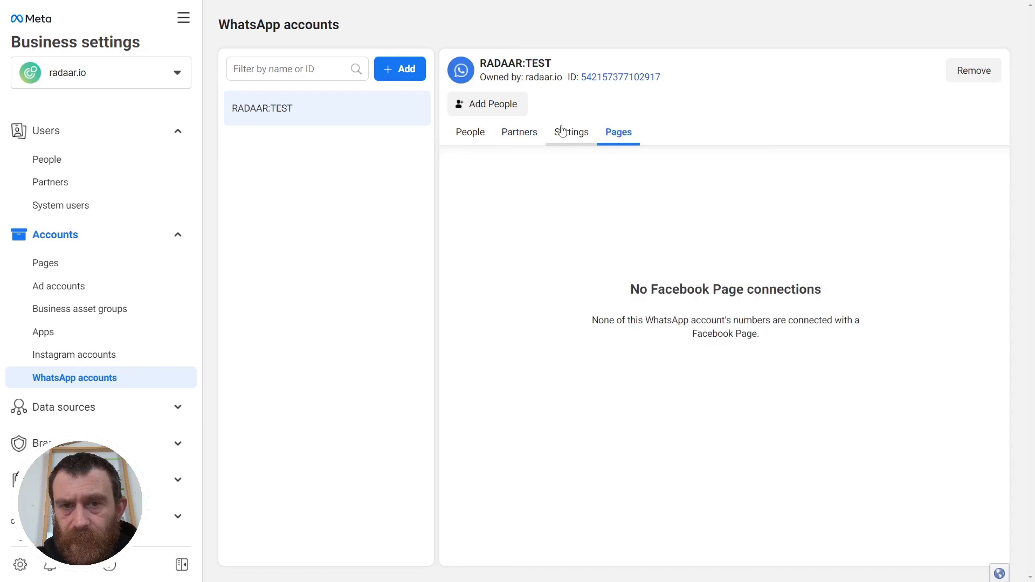
left_click(571, 132)
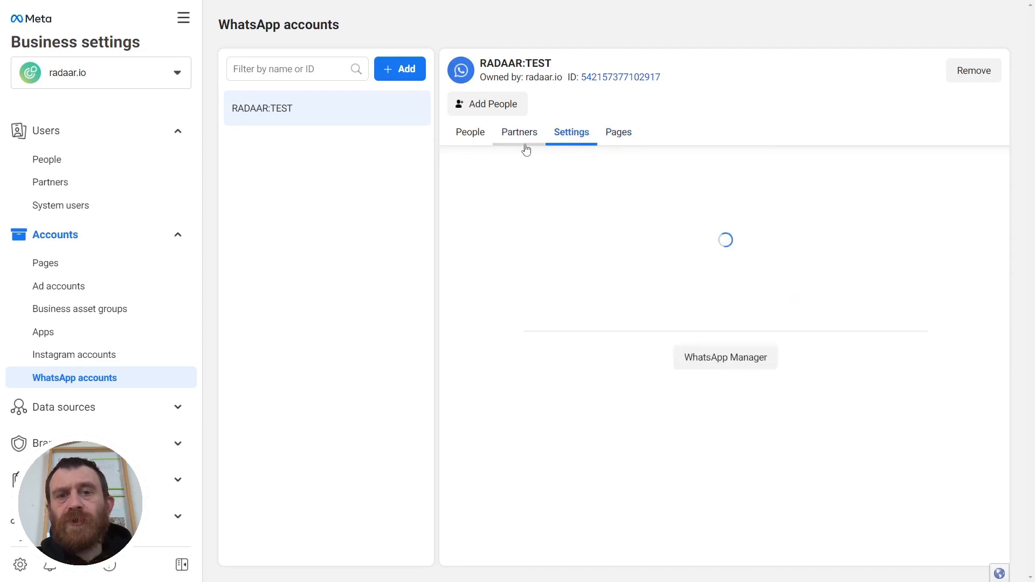